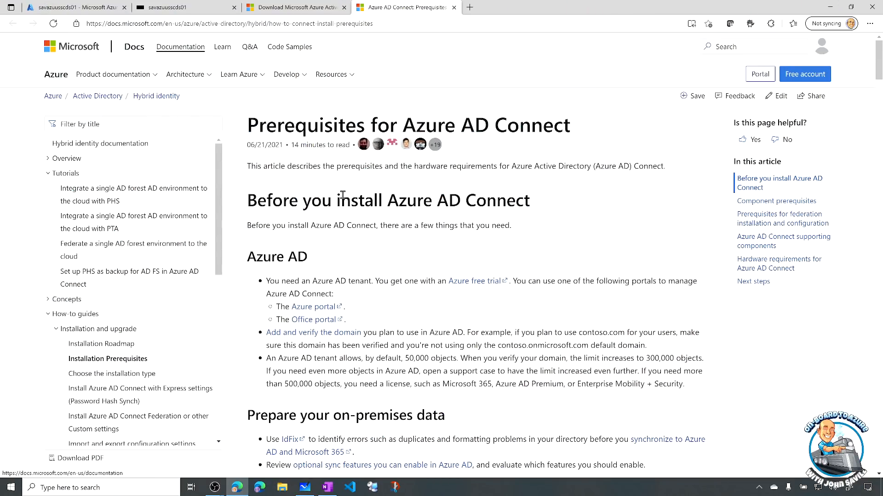
Scroll down through the Prerequisites for Azure AD Connect page to review the installation requirements.
scroll("down", 3)
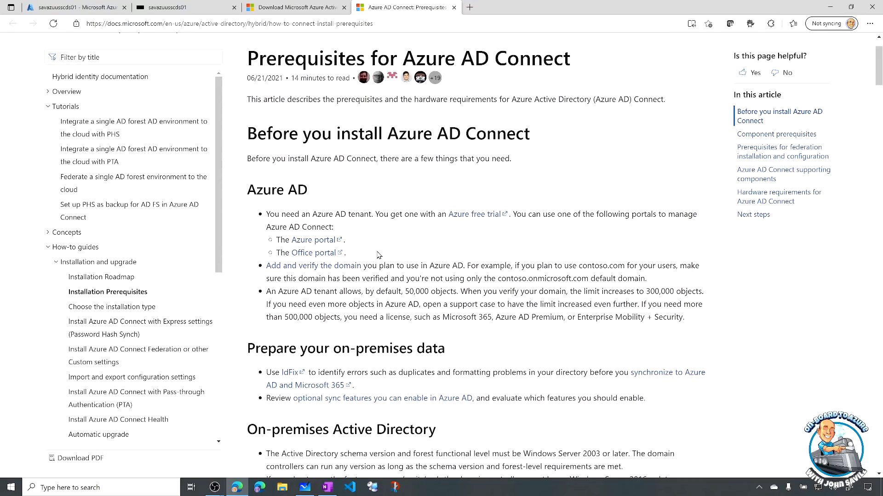
scroll("down", 3)
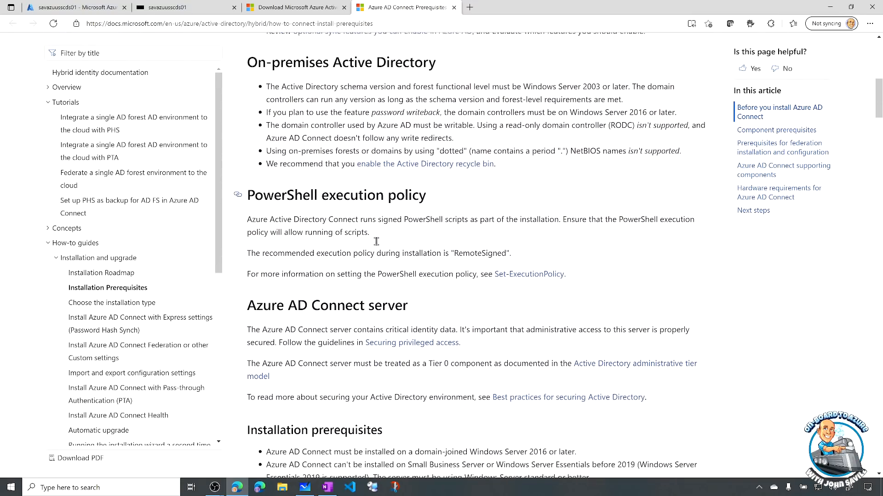
scroll("down", 3)
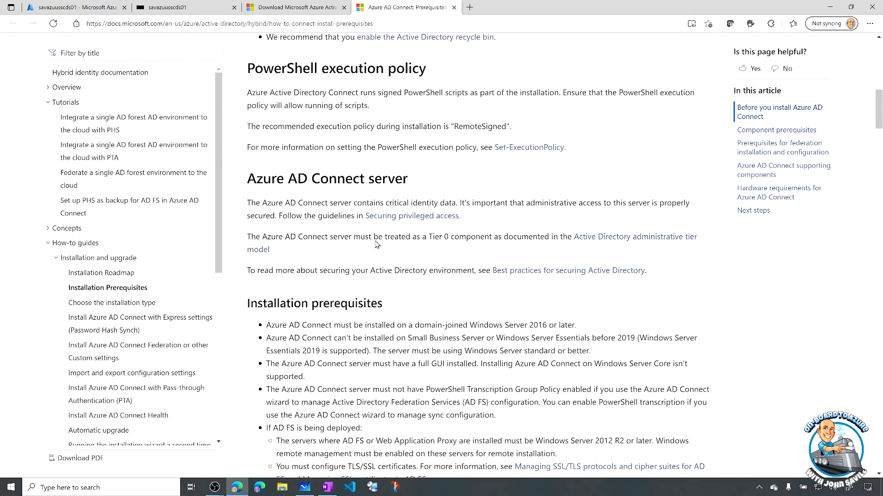
scroll("down", 3)
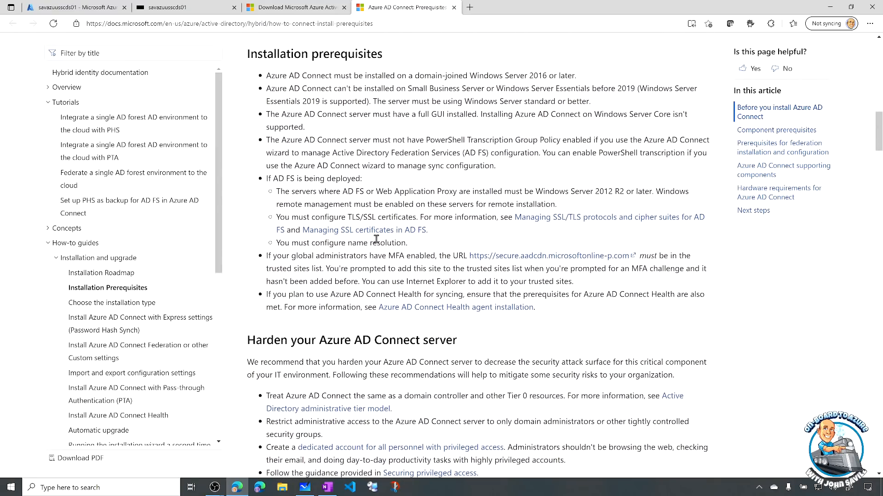
scroll("down", 3)
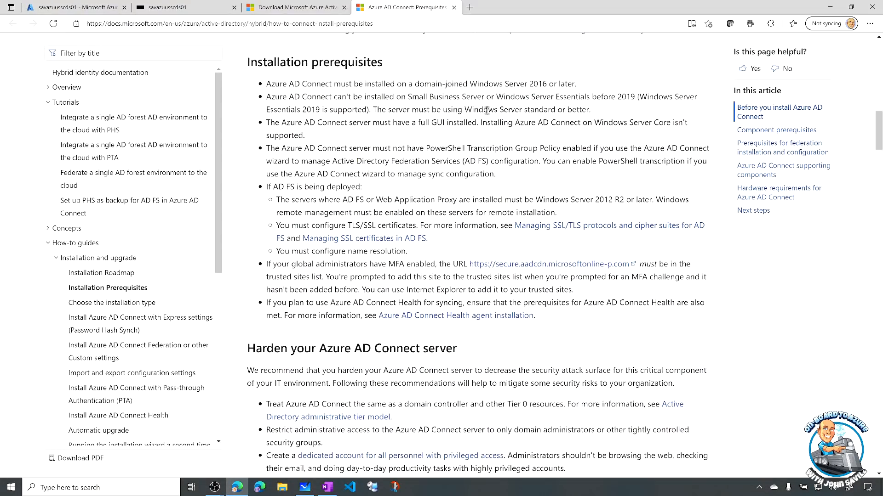
scroll("down", 3)
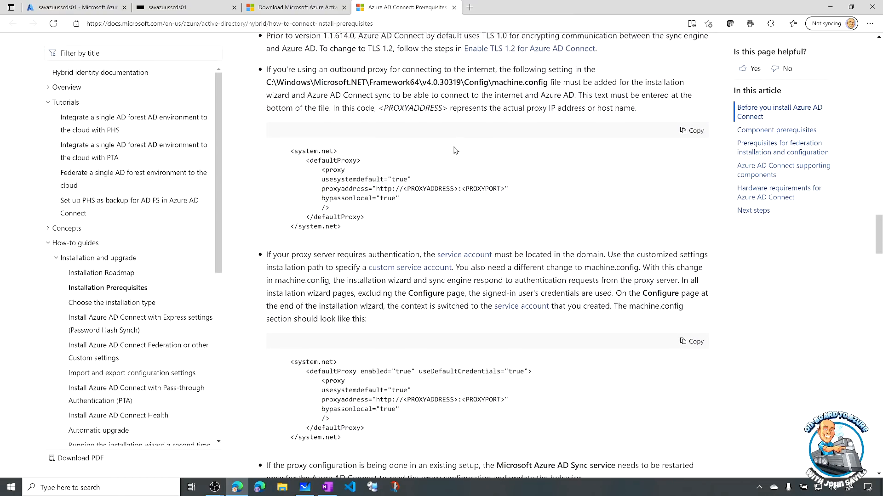
scroll("down", 3)
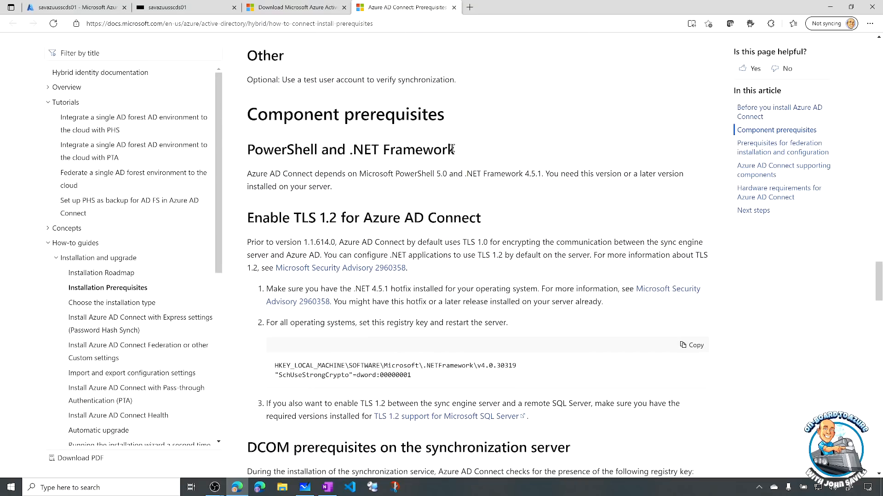
scroll("down", 3)
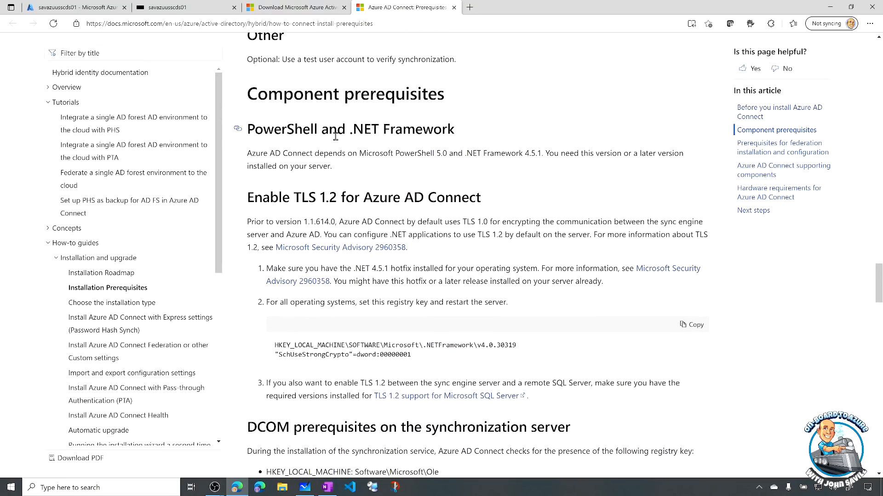
mouse_move(344, 203)
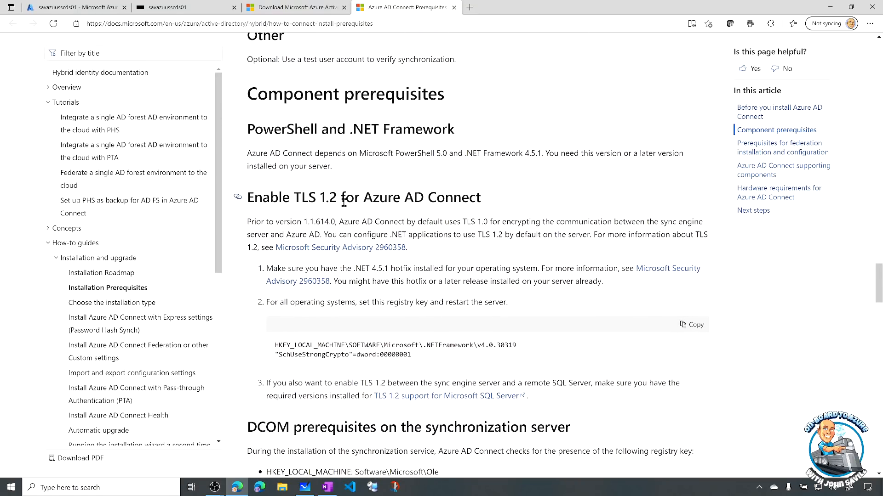
scroll("down", 3)
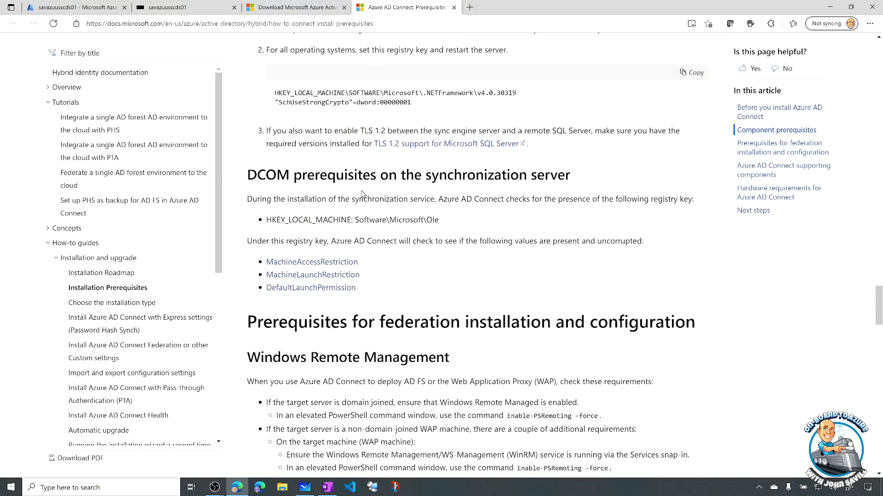
scroll("down", 3)
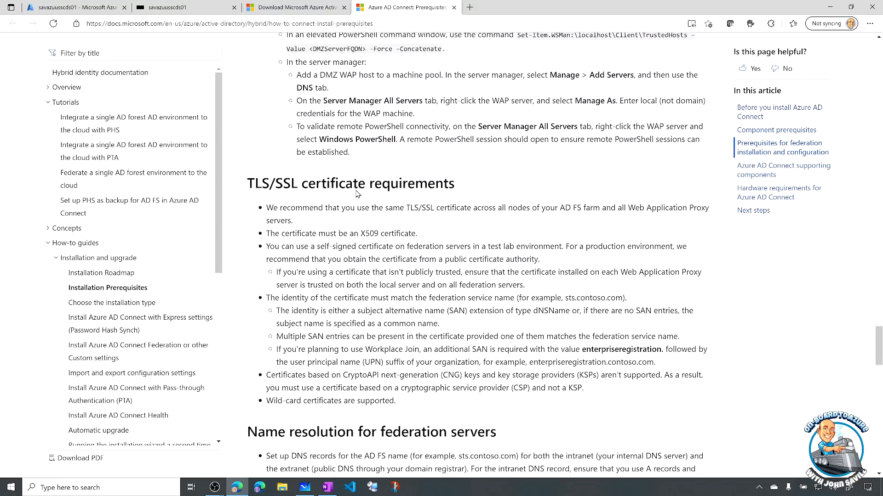
scroll("down", 3)
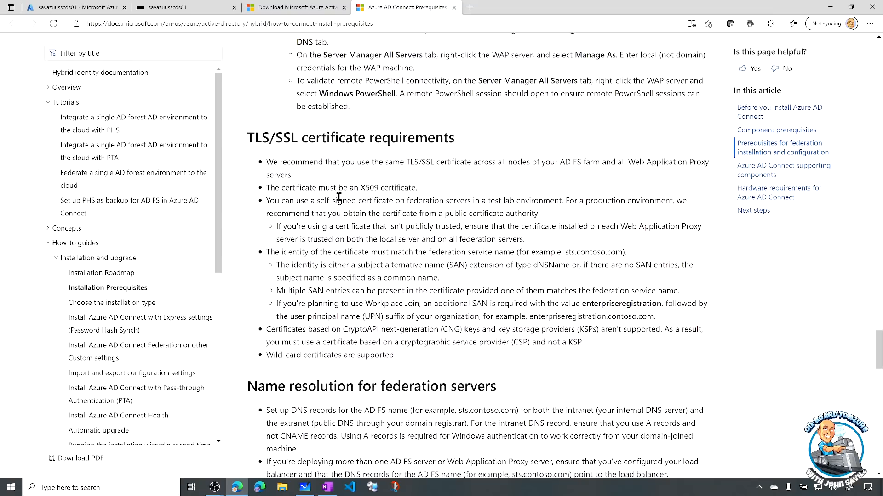
scroll("down", 3)
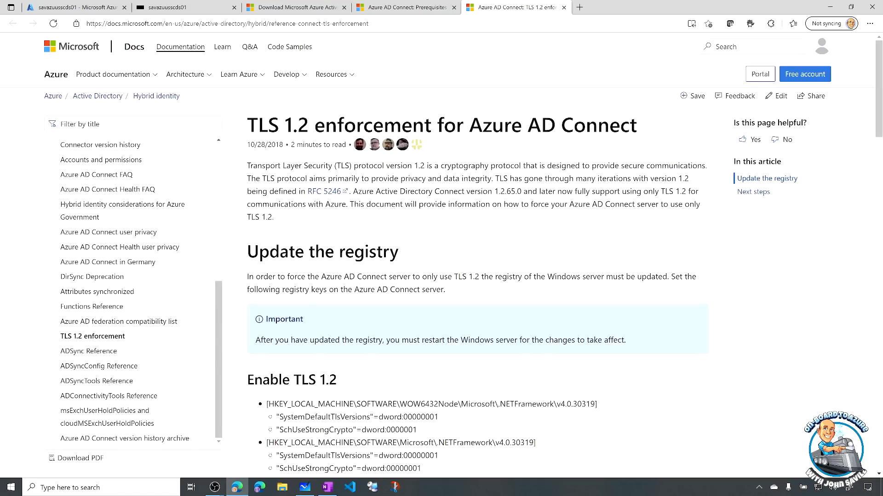
mouse_move(403, 190)
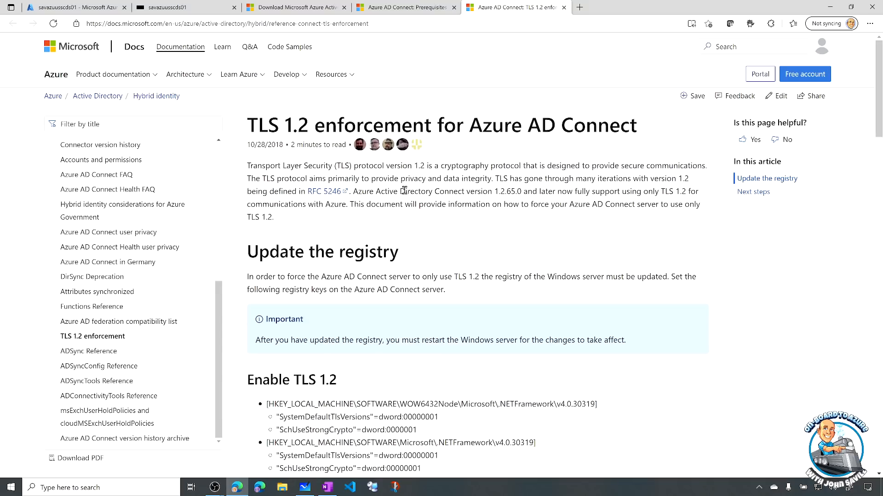
mouse_move(440, 231)
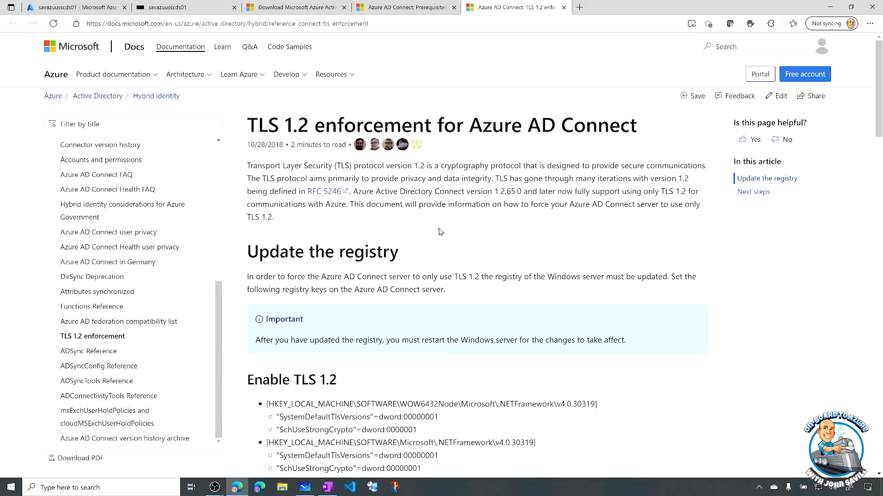
Scroll the TLS 1.2 enforcement article down to its 'PowerShell script to enable TLS 1.2' section.
scroll("down", 3)
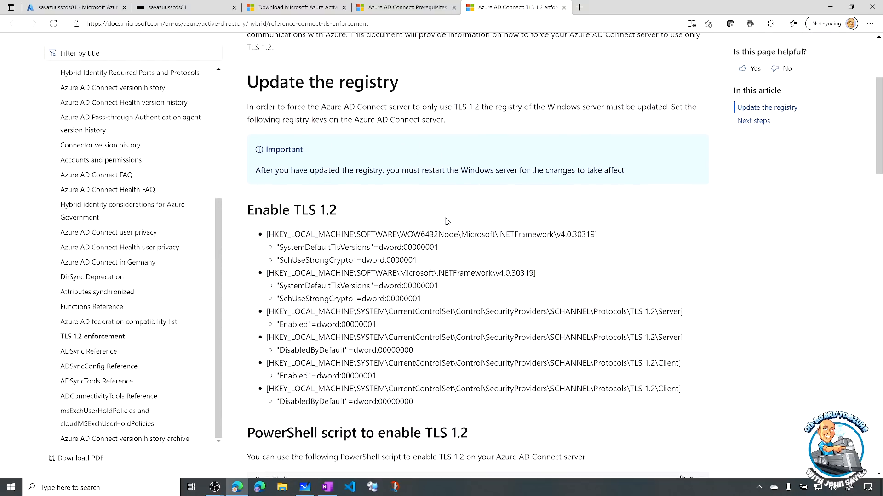
scroll("down", 3)
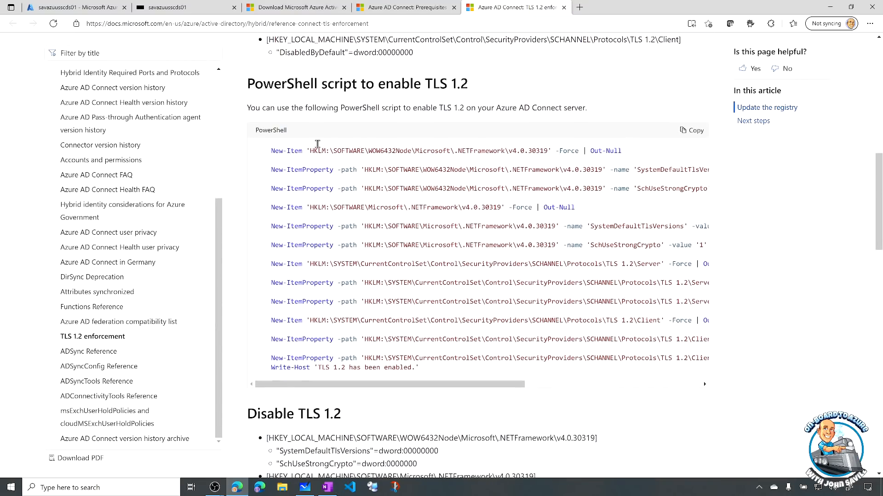
scroll("down", 3)
type("apps")
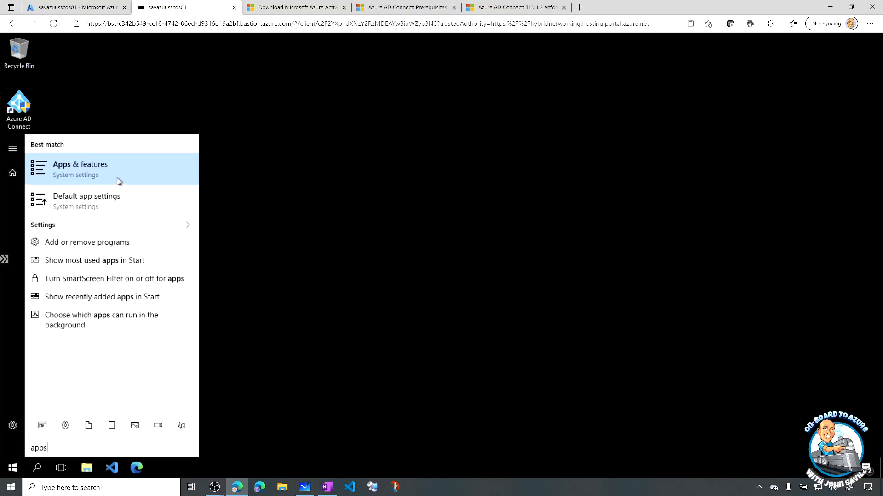
Filter the Apps & features installed-apps list by 'sql' to show the SQL Server components.
left_click(80, 169)
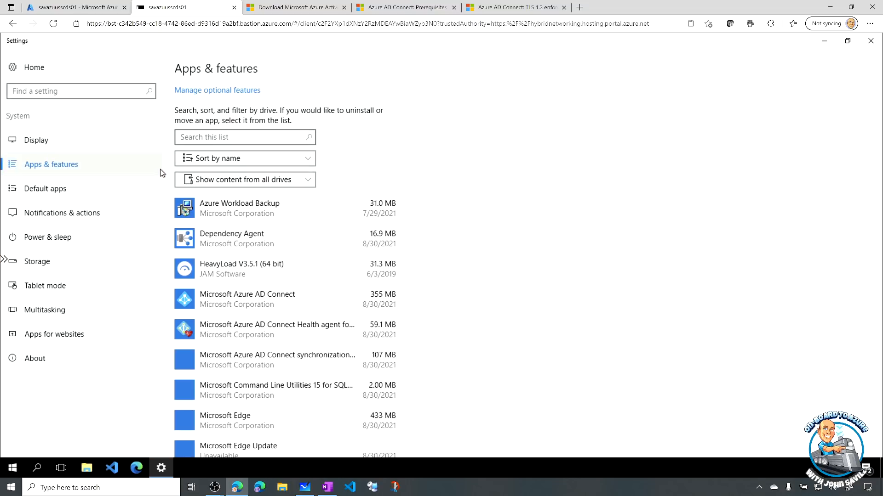
left_click(244, 137)
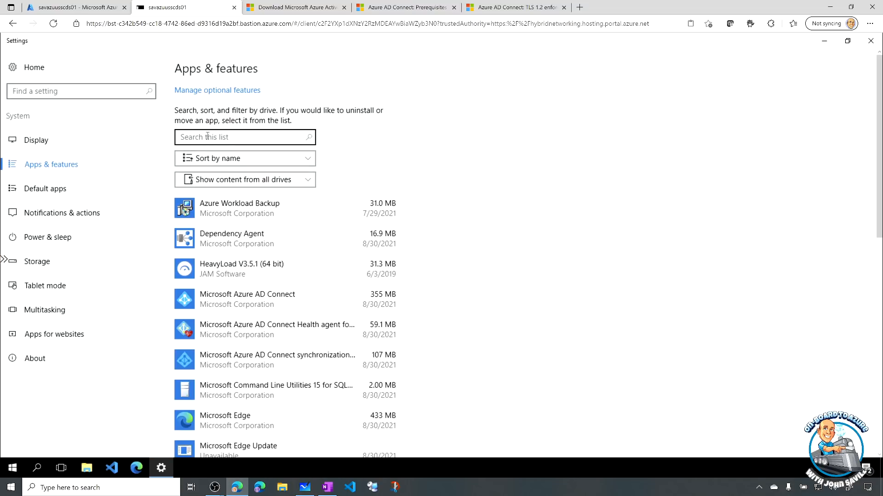
type("sql")
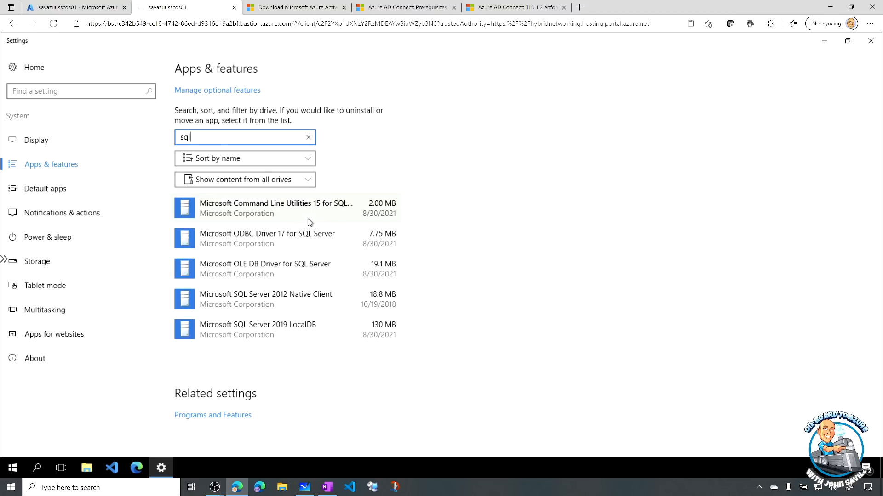
mouse_move(290, 260)
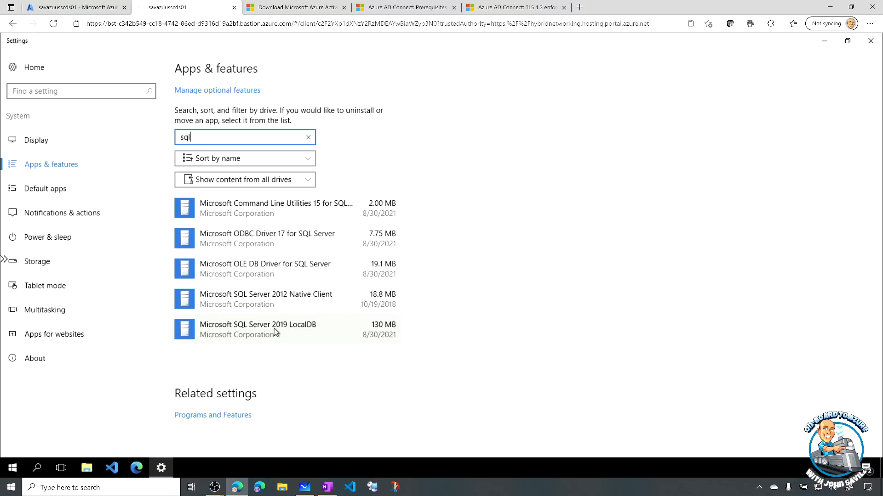
mouse_move(317, 332)
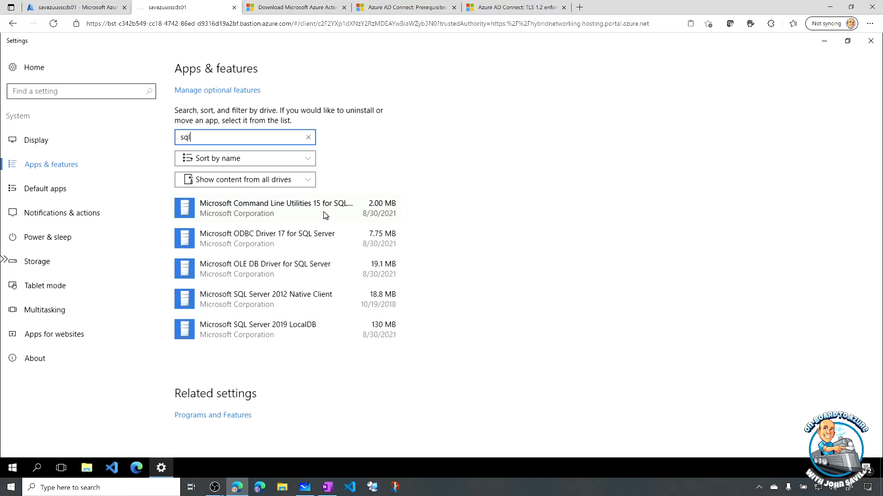
mouse_move(328, 226)
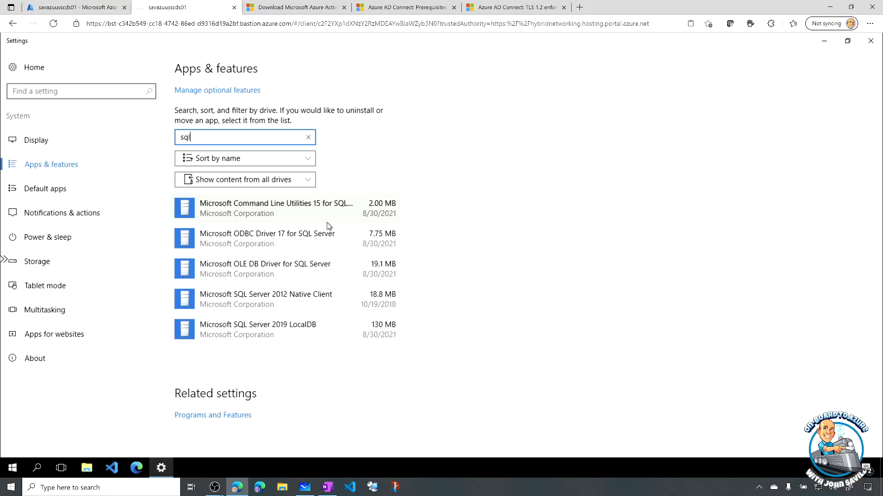
mouse_move(353, 215)
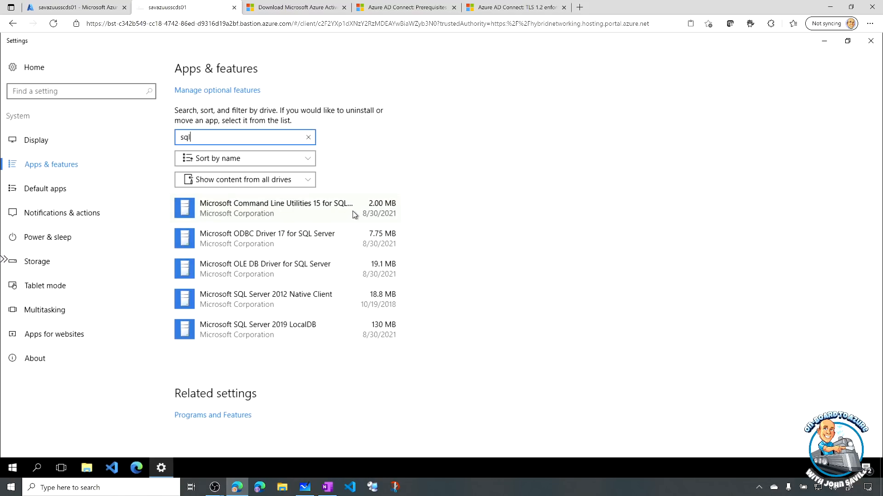
mouse_move(873, 55)
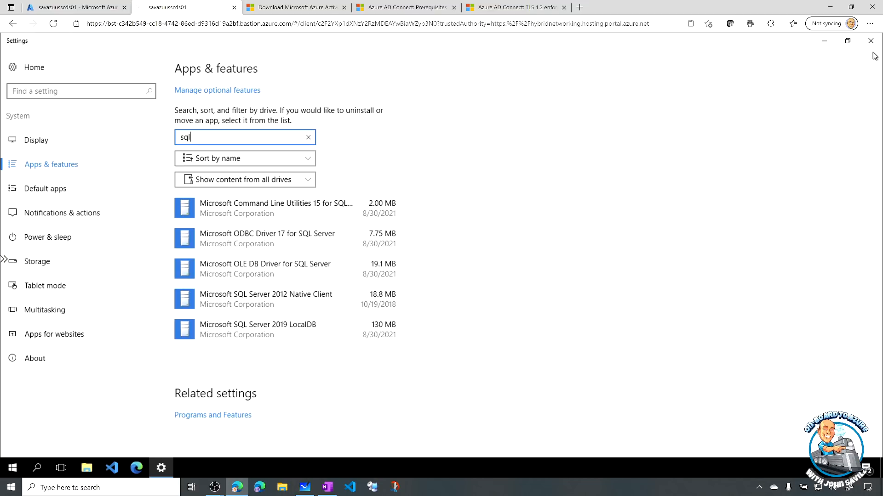
mouse_move(871, 45)
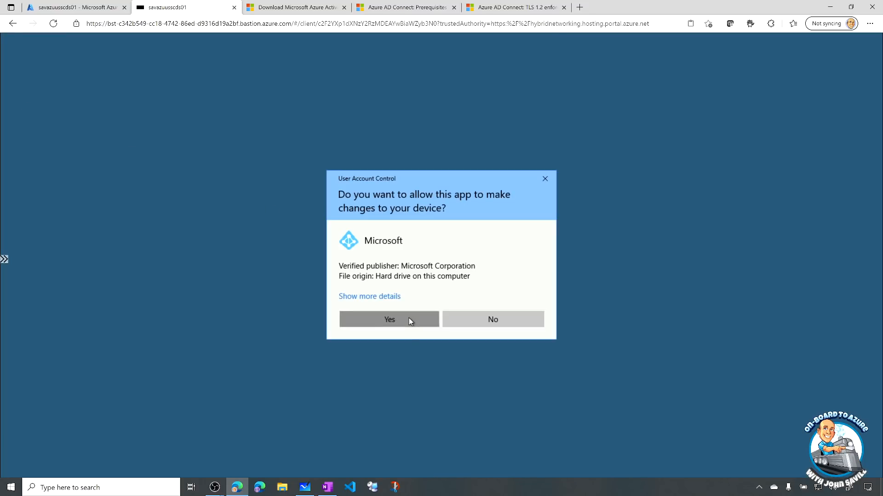
Run Azure AD Connect as administrator and display the current configuration via 'View or export current configuration'.
left_click(388, 319)
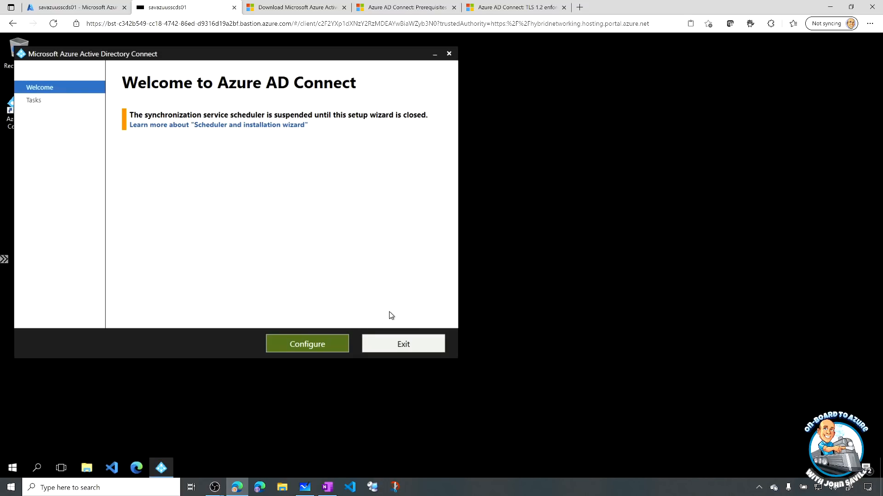
left_click(306, 343)
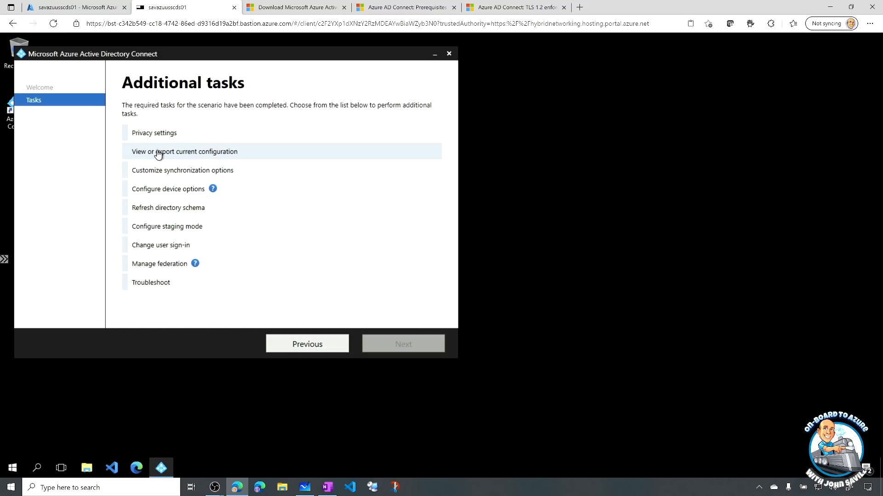
left_click(183, 151)
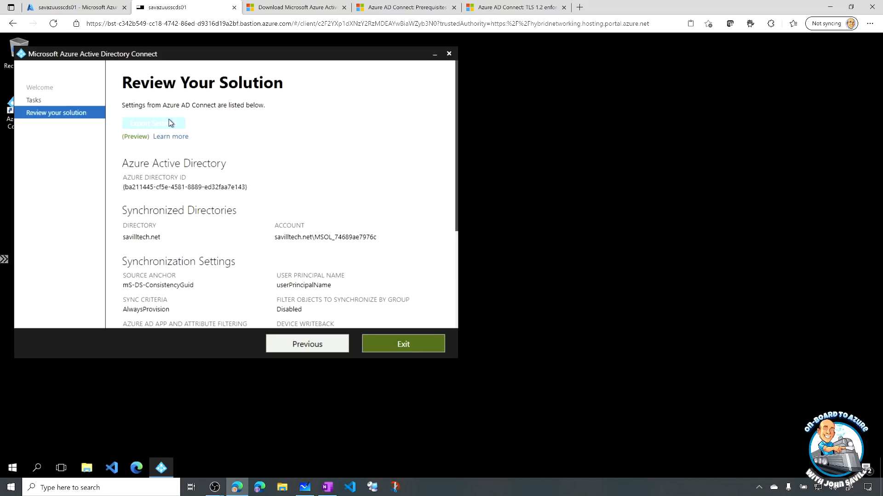
mouse_move(168, 125)
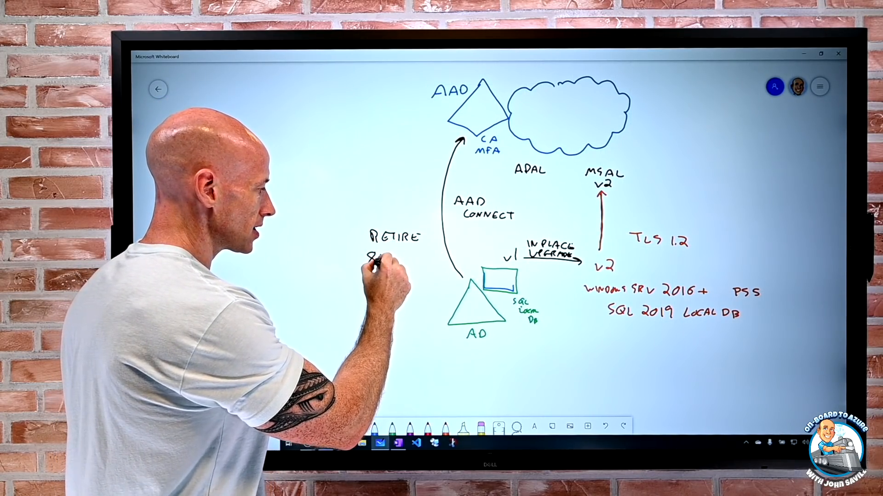
Handwrite the retirement date '8/31/2…' under RETIRE beside the AD Connect sketch.
type("8/31/2")
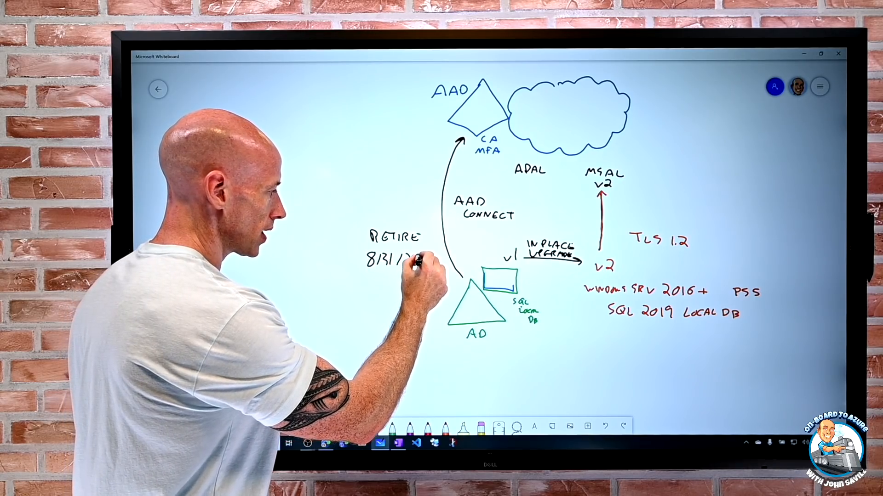